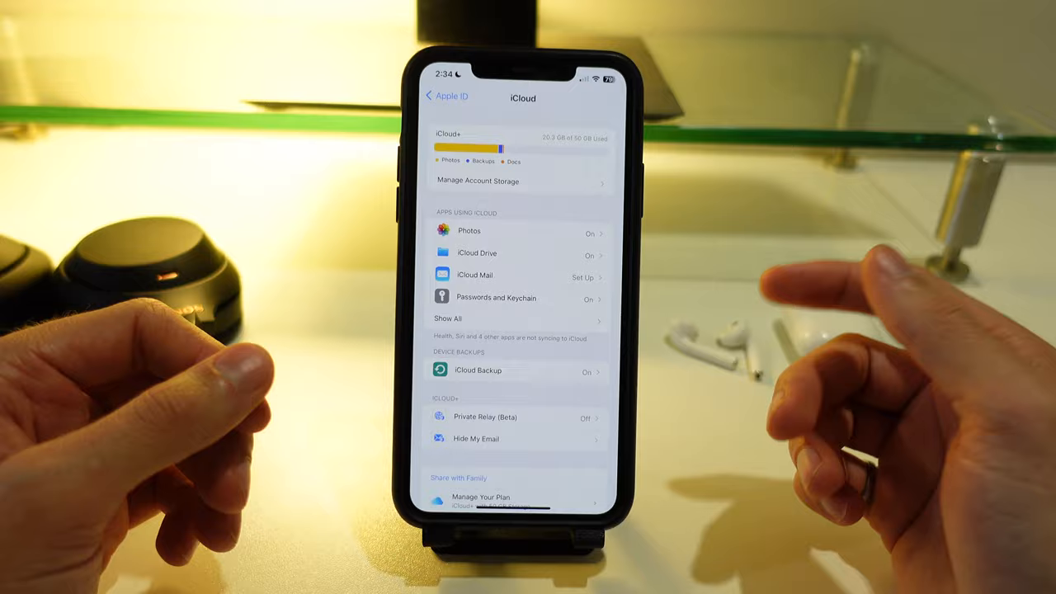
Leave the iCloud storage overview and return to the account settings
{"action": "left_click", "coordinate": [445, 97]}
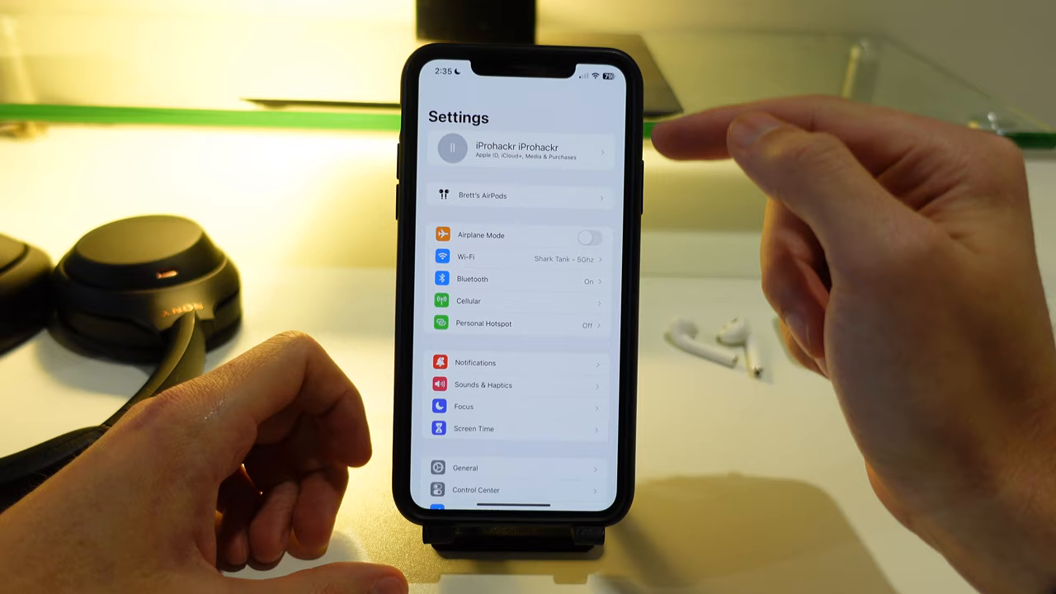
{"action": "left_click", "coordinate": [521, 150]}
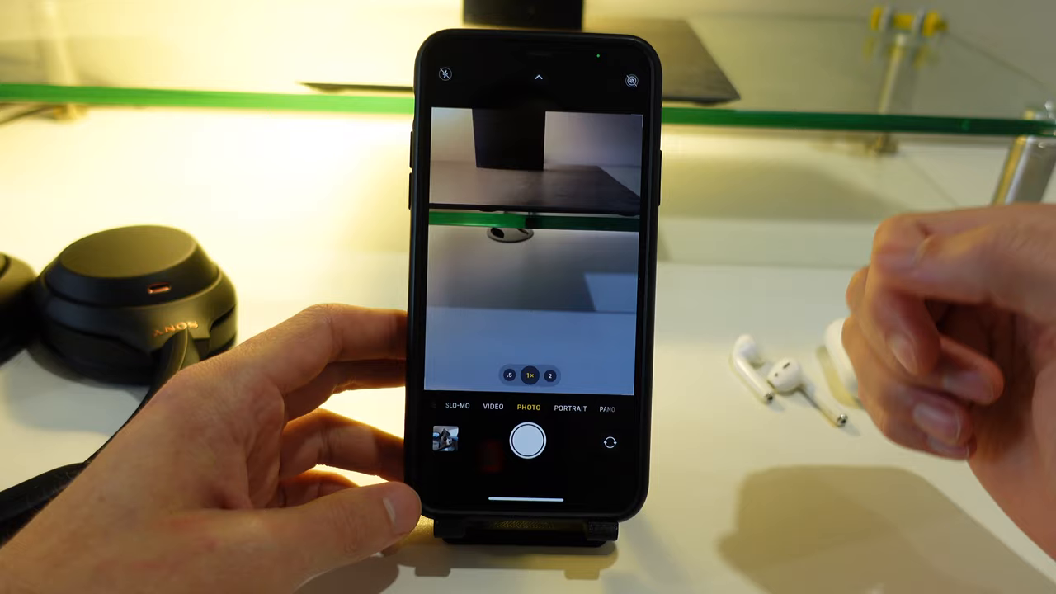
Reach the iCloud Backups list showing this iPhone's single backup
{"action": "left_click", "coordinate": [452, 442]}
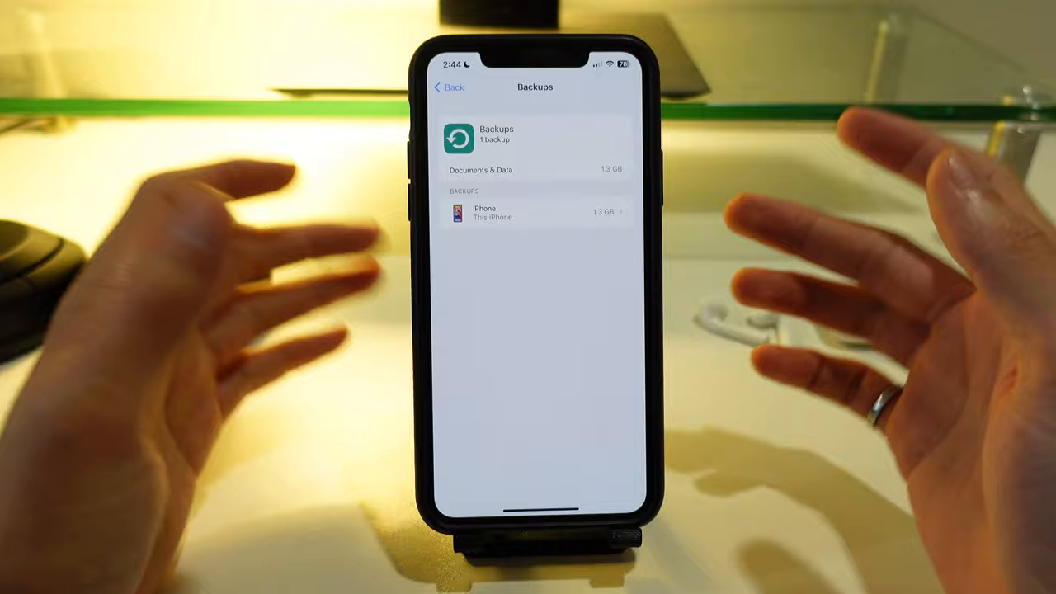
View this iPhone's backup details and scroll through the per-app sizes it includes
{"action": "left_click", "coordinate": [534, 215]}
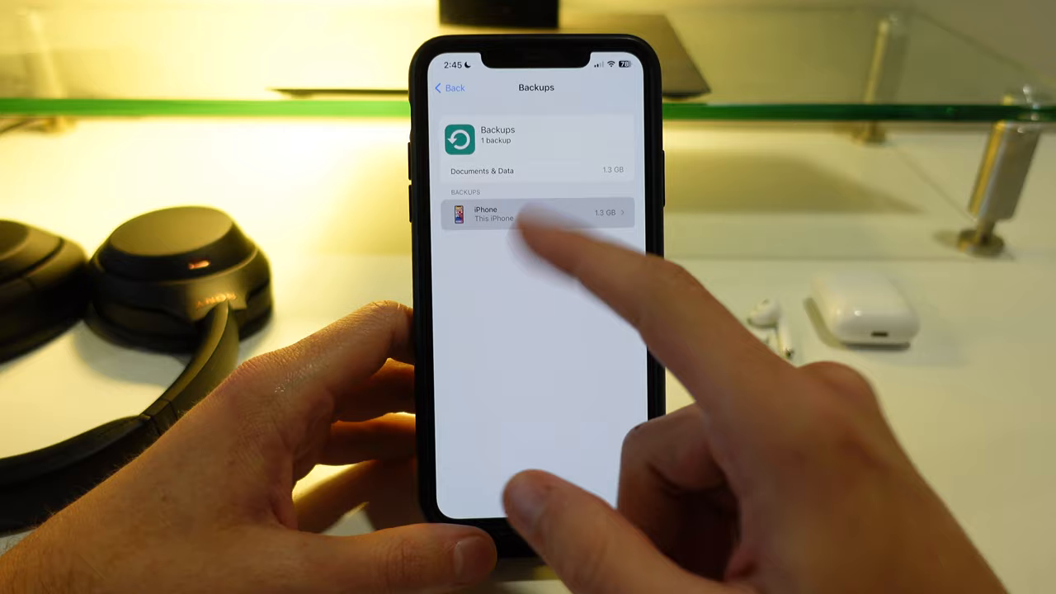
{"action": "left_click", "coordinate": [536, 214]}
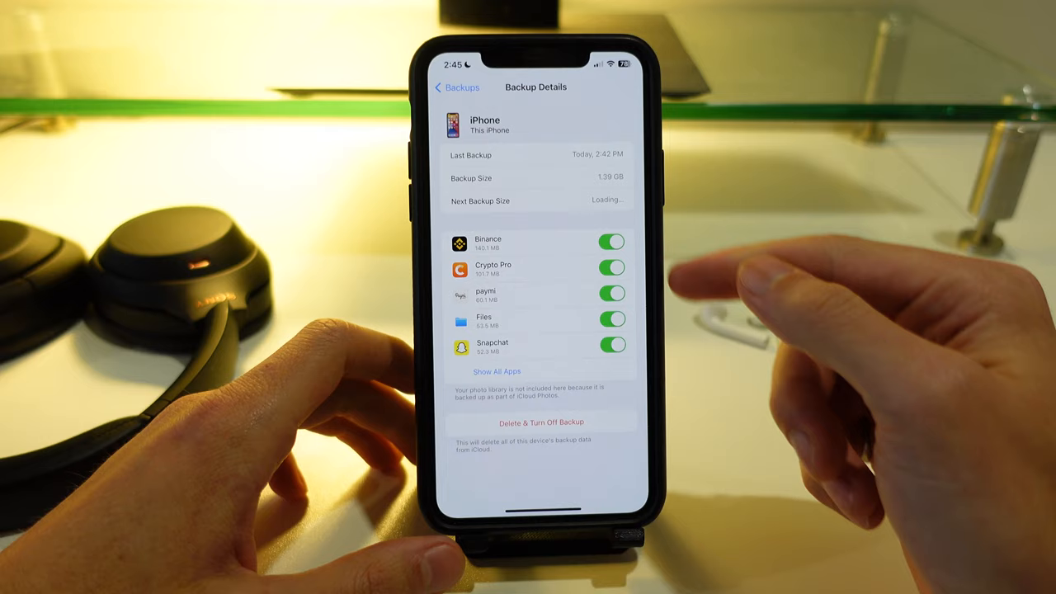
{"action": "scroll", "scroll_direction": "down", "scroll_amount": 3}
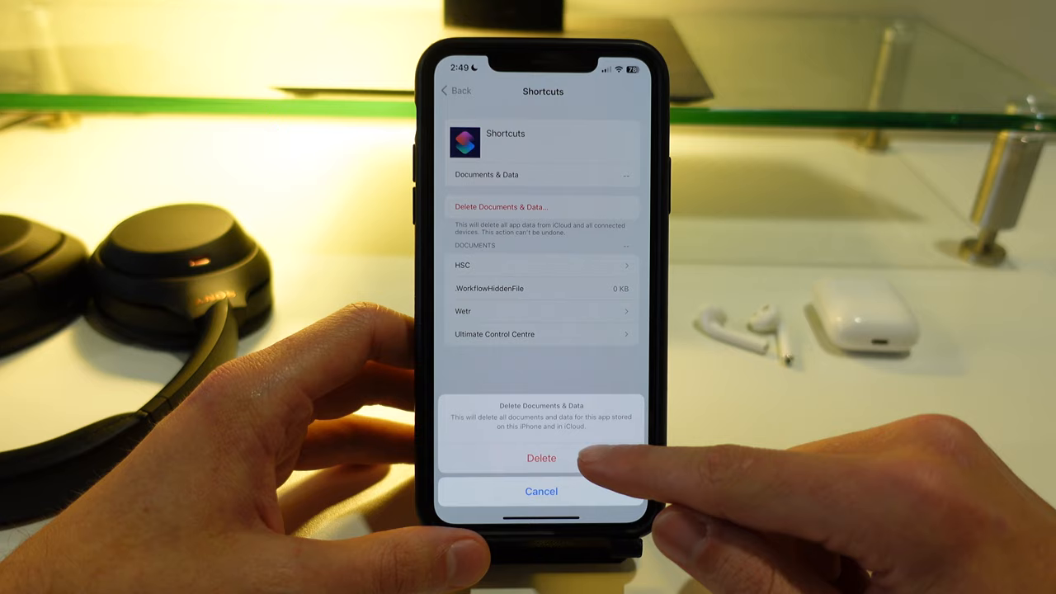
Confirm deleting all Shortcuts documents and data from iCloud
{"action": "left_click", "coordinate": [541, 458]}
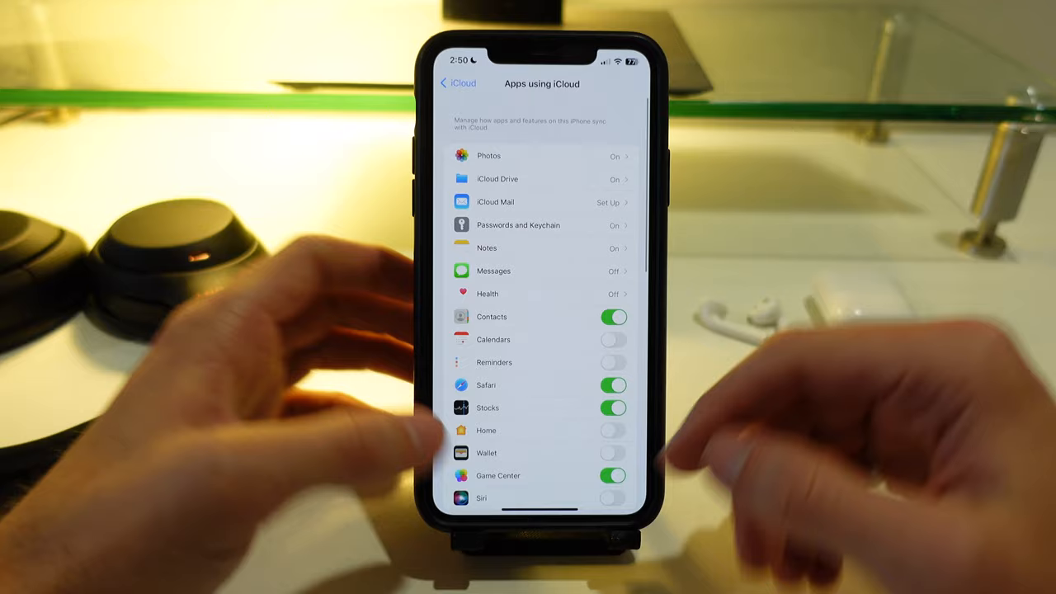
Scroll the Apps Using iCloud list down to third-party apps like Binance and Facebook
{"action": "scroll", "scroll_direction": "down", "scroll_amount": 3}
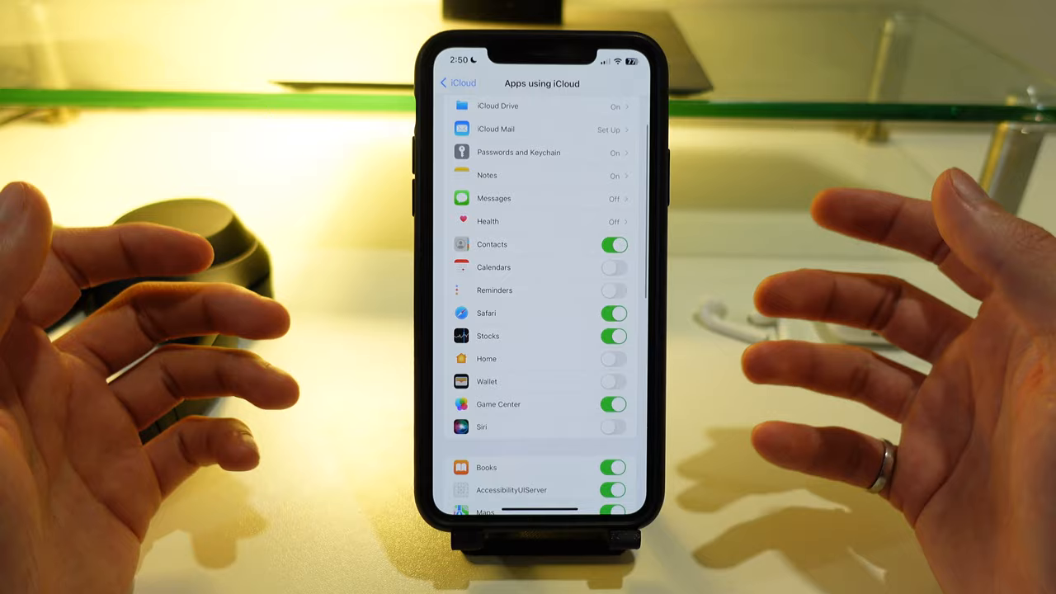
{"action": "scroll", "scroll_direction": "down", "scroll_amount": 3}
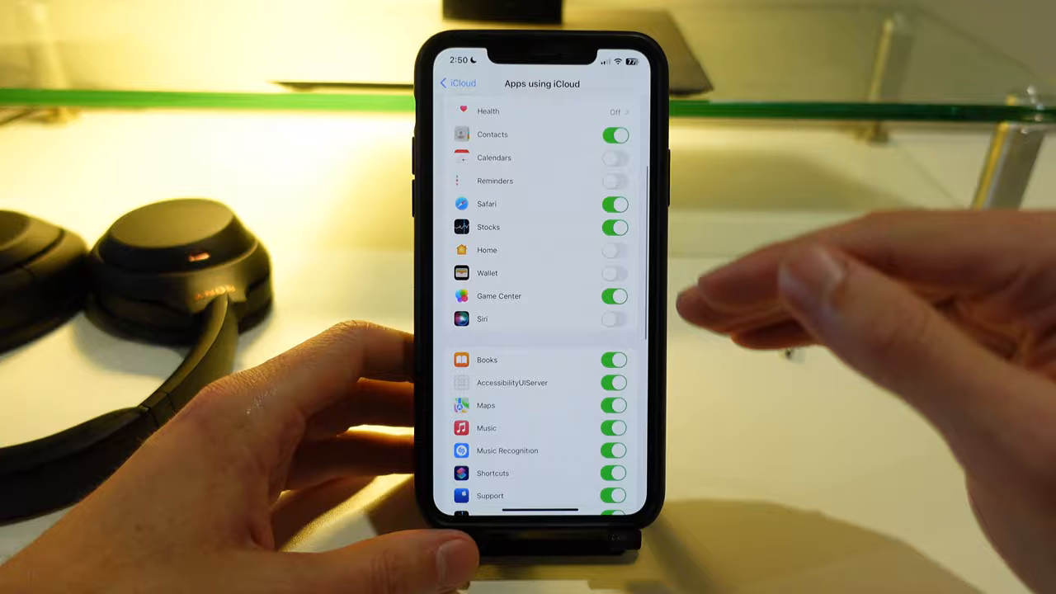
{"action": "scroll", "scroll_direction": "down", "scroll_amount": 3}
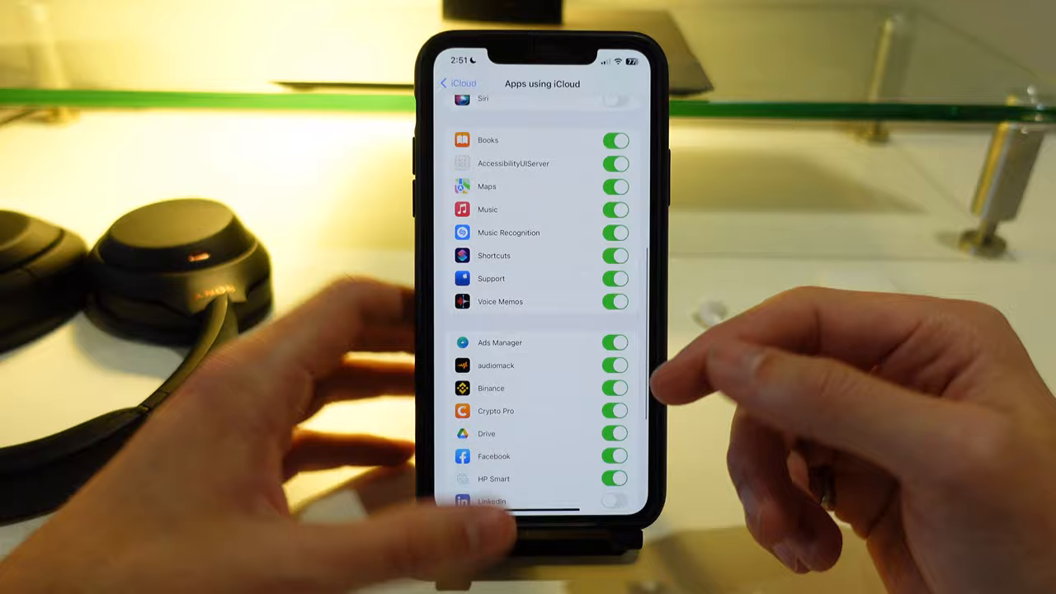